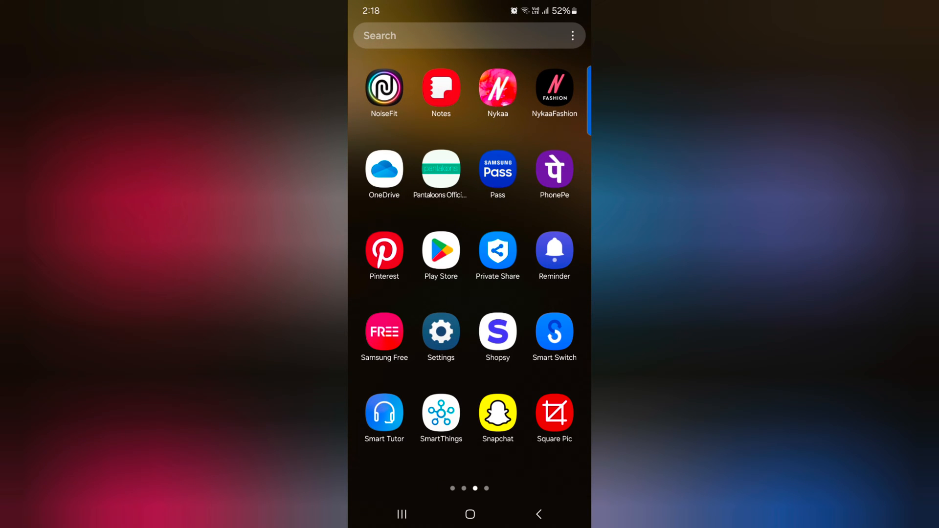
Launch Settings from the app drawer and scroll down to General management.
left_click(441, 332)
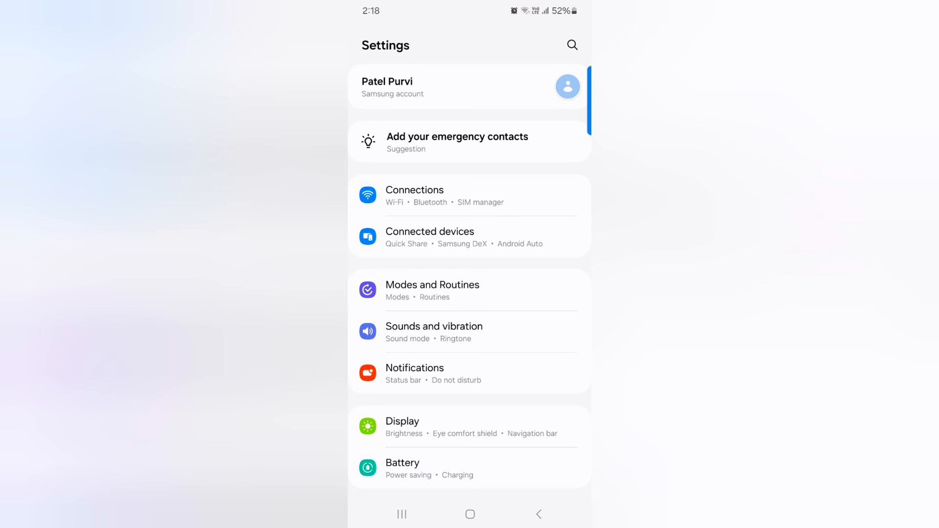
scroll("down", 3)
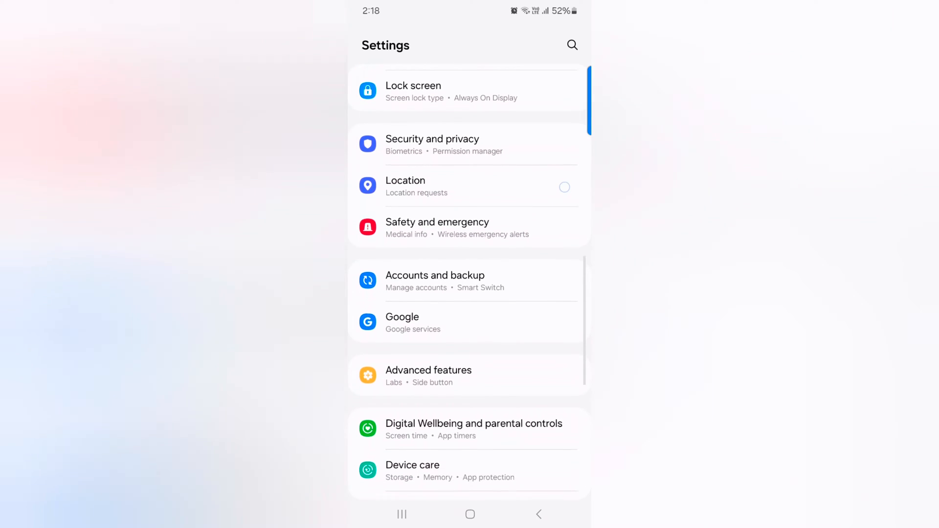
scroll("down", 3)
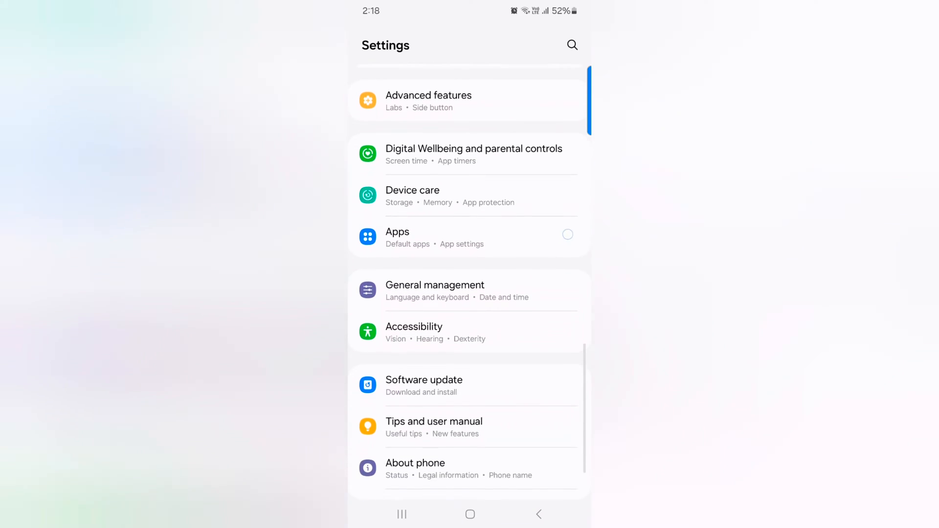
Go through General management and Samsung Keyboard settings to the Theme page.
left_click(434, 291)
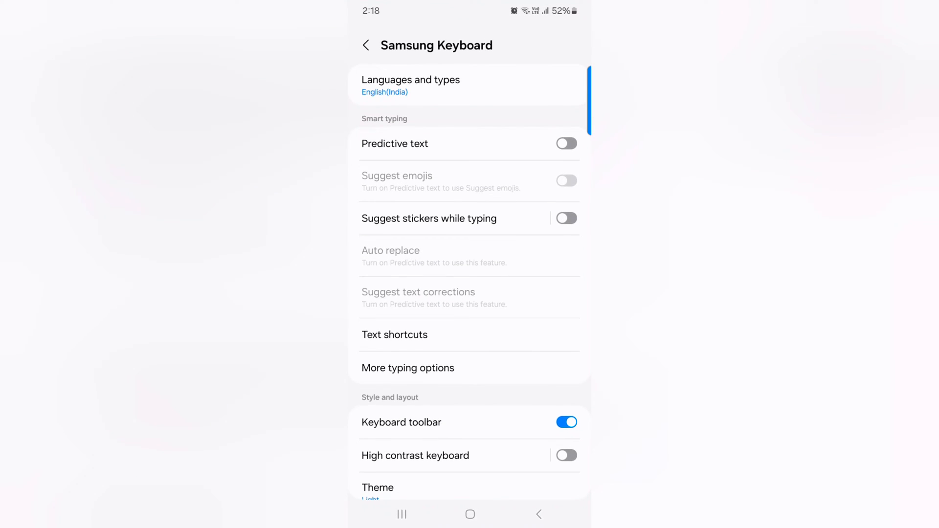
scroll("down", 3)
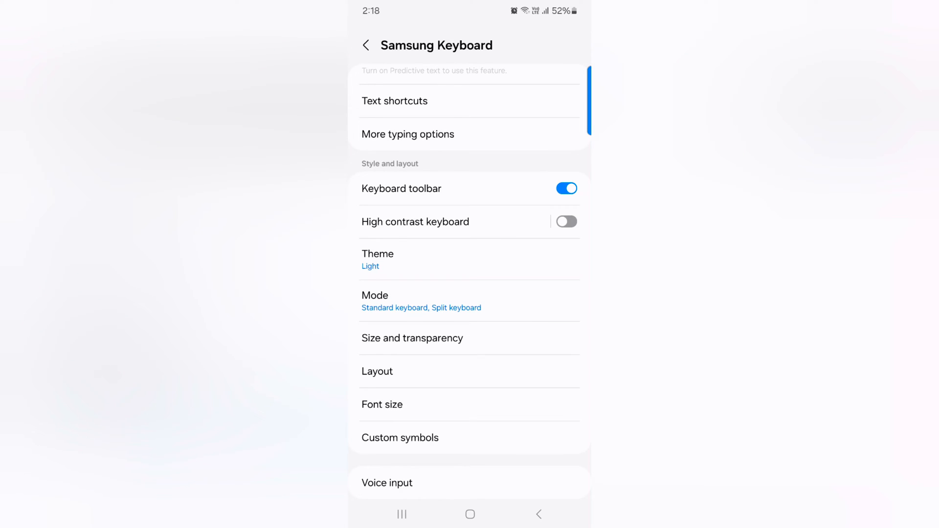
left_click(378, 259)
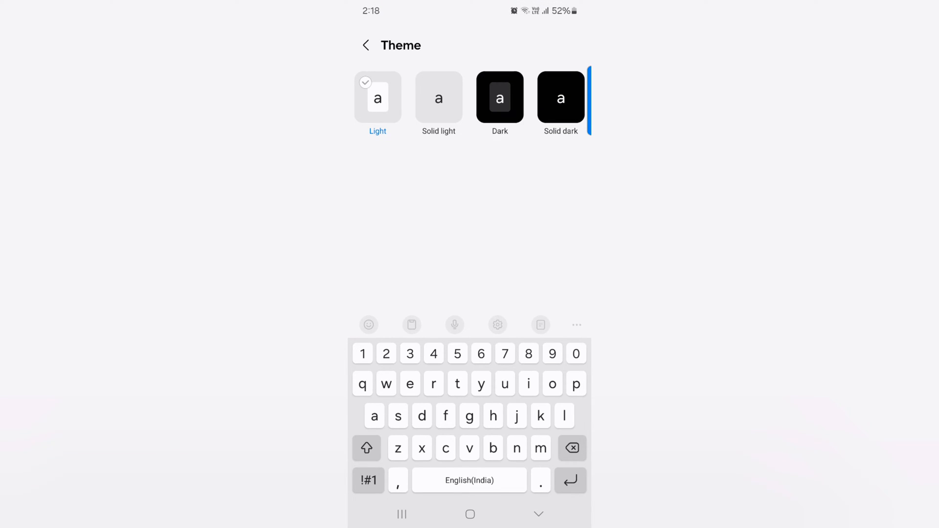
Try the Dark and Solid dark themes, settle back on Light, and return to keyboard settings.
left_click(500, 98)
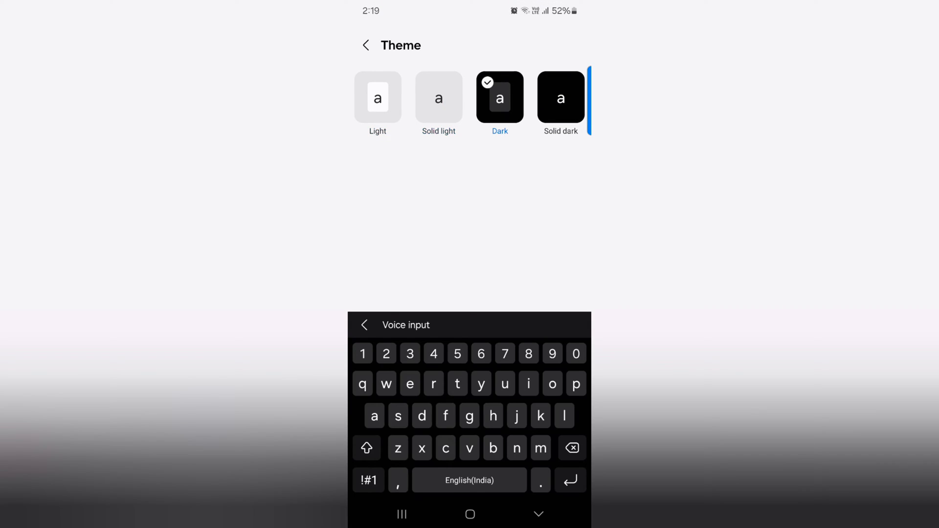
left_click(560, 98)
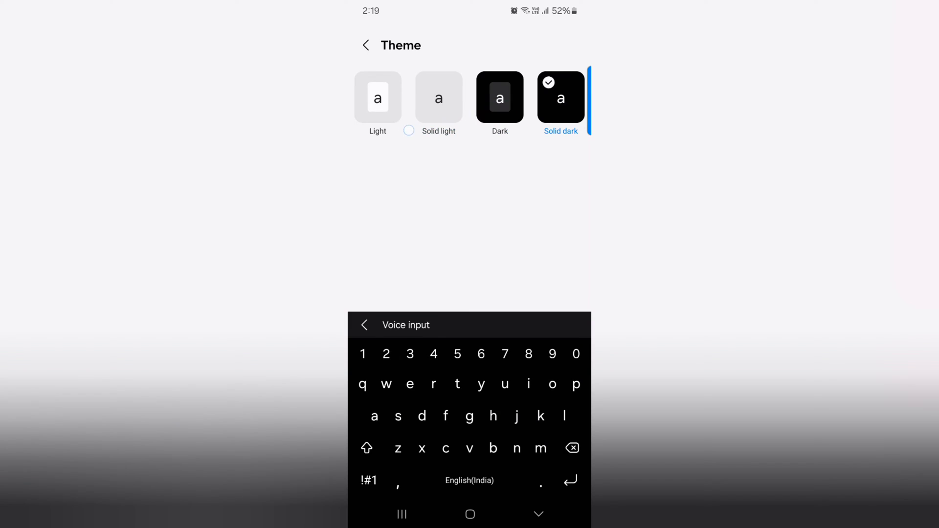
left_click(438, 98)
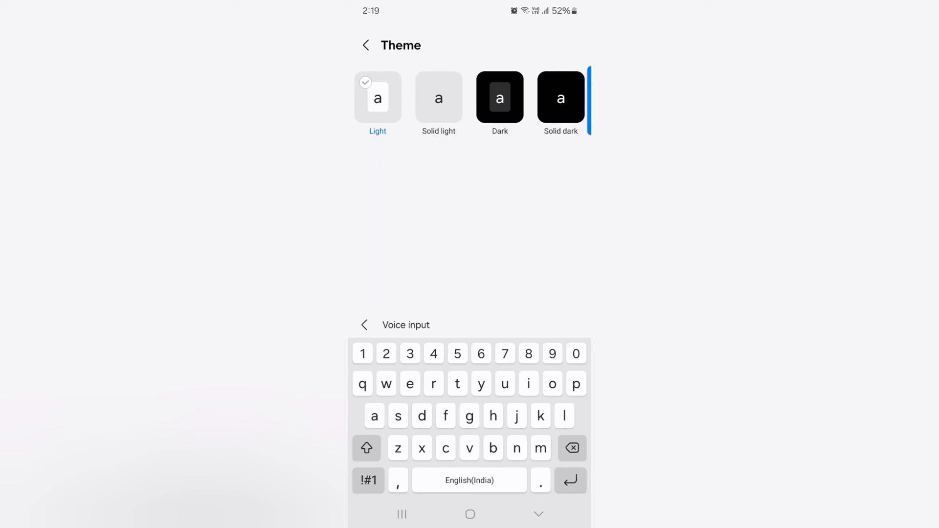
left_click(365, 45)
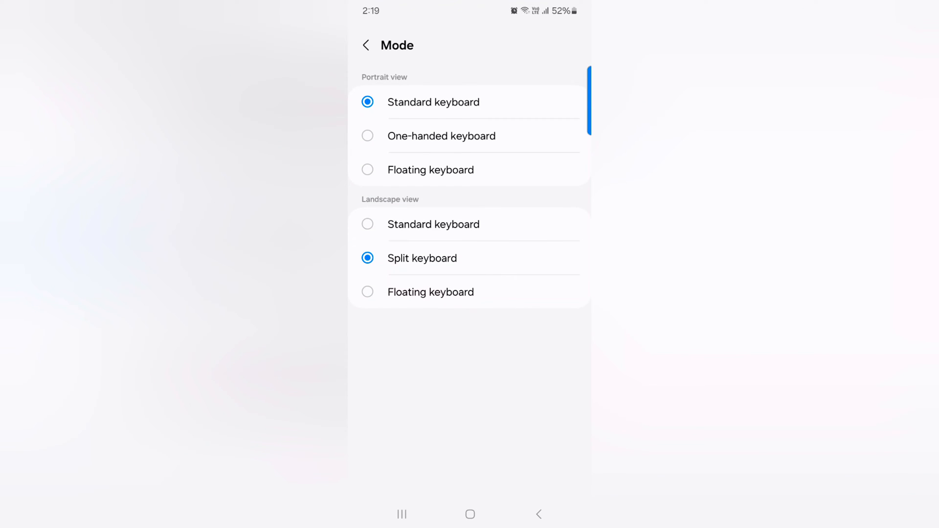
left_click(365, 45)
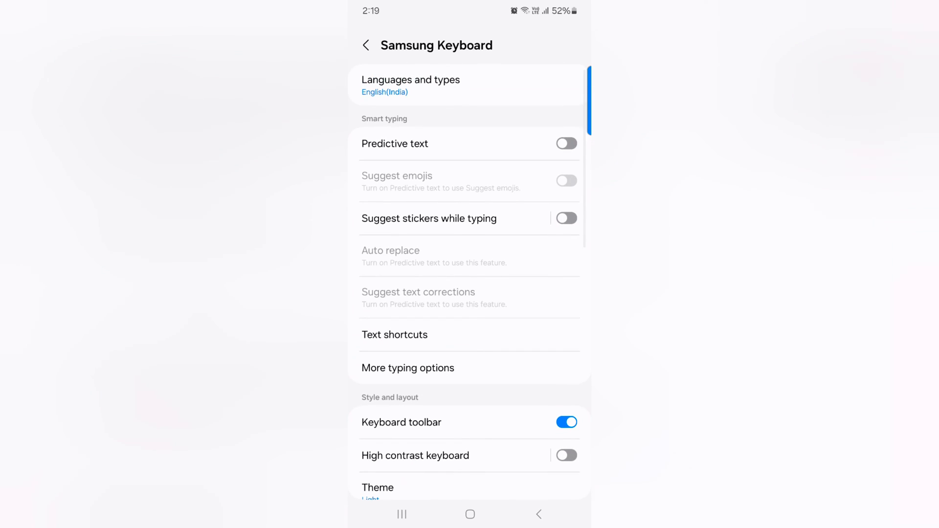
Back out through General management to the main Settings list.
left_click(365, 45)
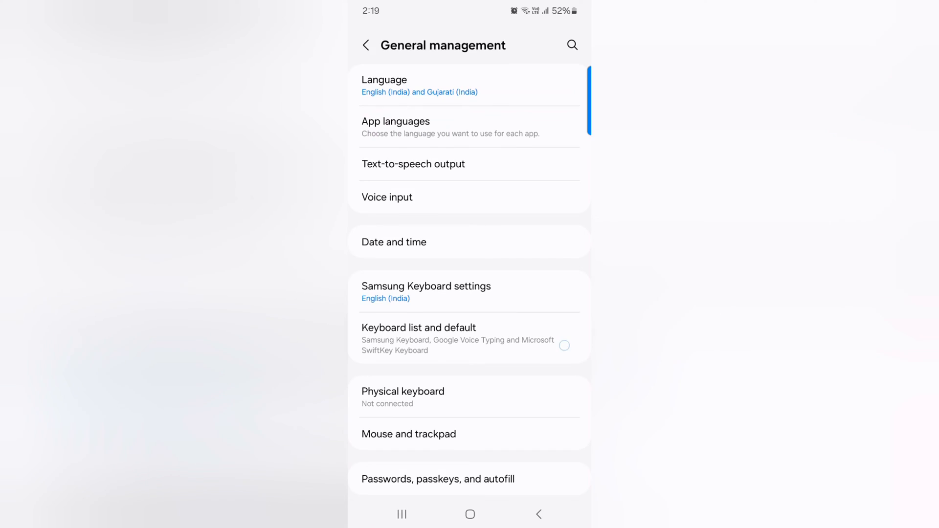
left_click(365, 45)
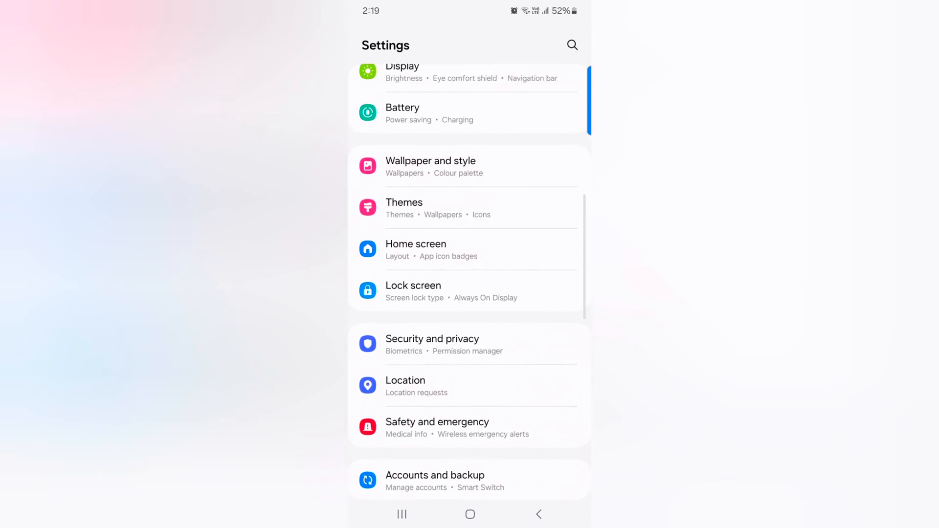